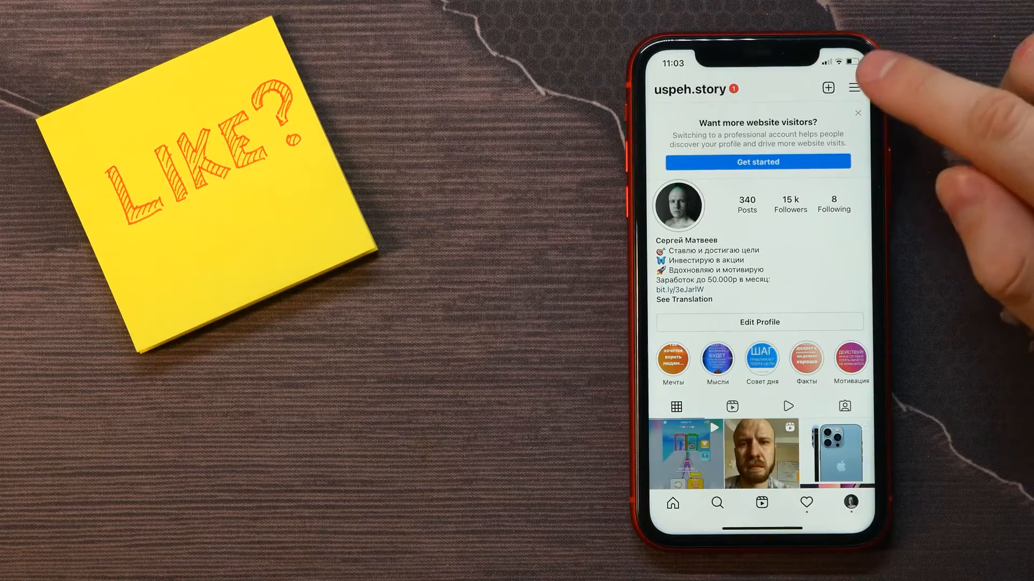
# - Go from the profile menu through Settings to the Privacy page
pyautogui.click(855, 87)
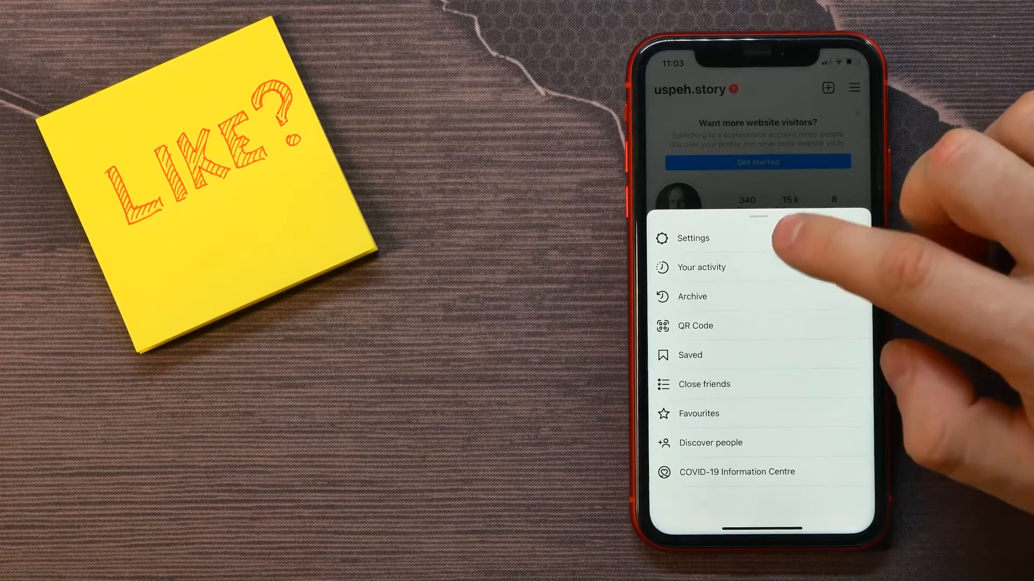
pyautogui.click(693, 238)
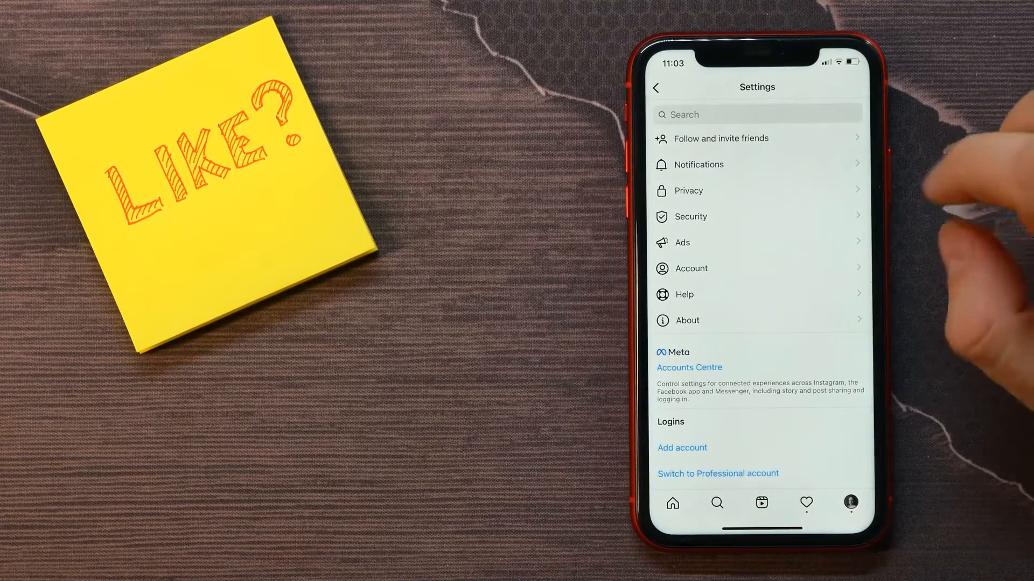
pyautogui.click(688, 190)
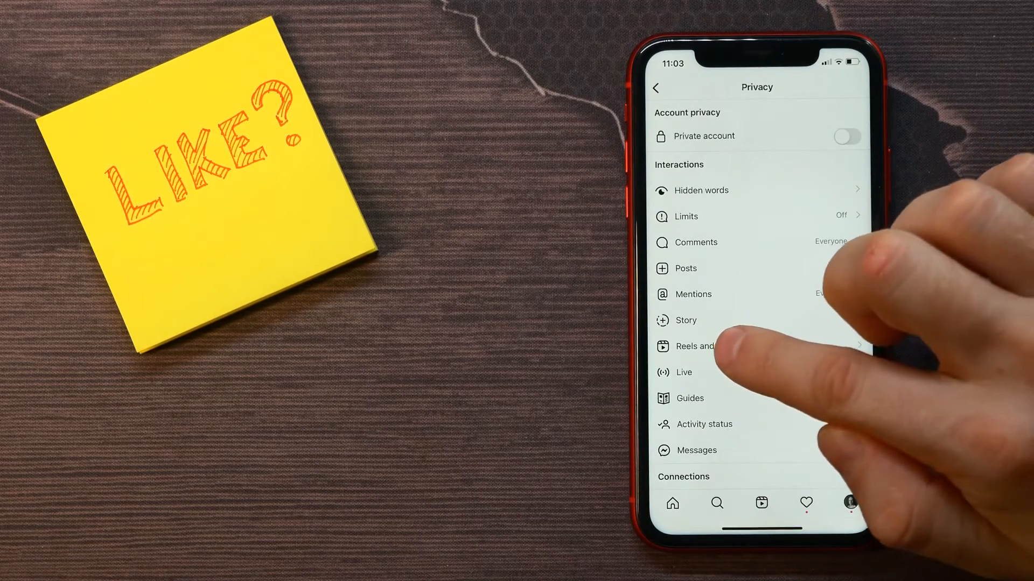
# - Turn off Recommend on Facebook under Reels and remix, then back out to the profile
pyautogui.click(695, 346)
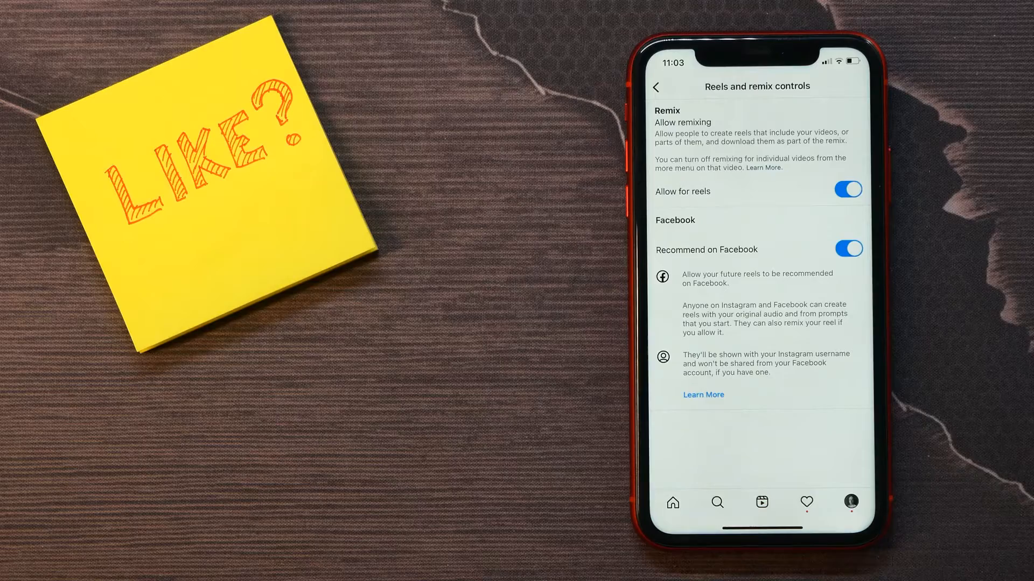
pyautogui.click(848, 249)
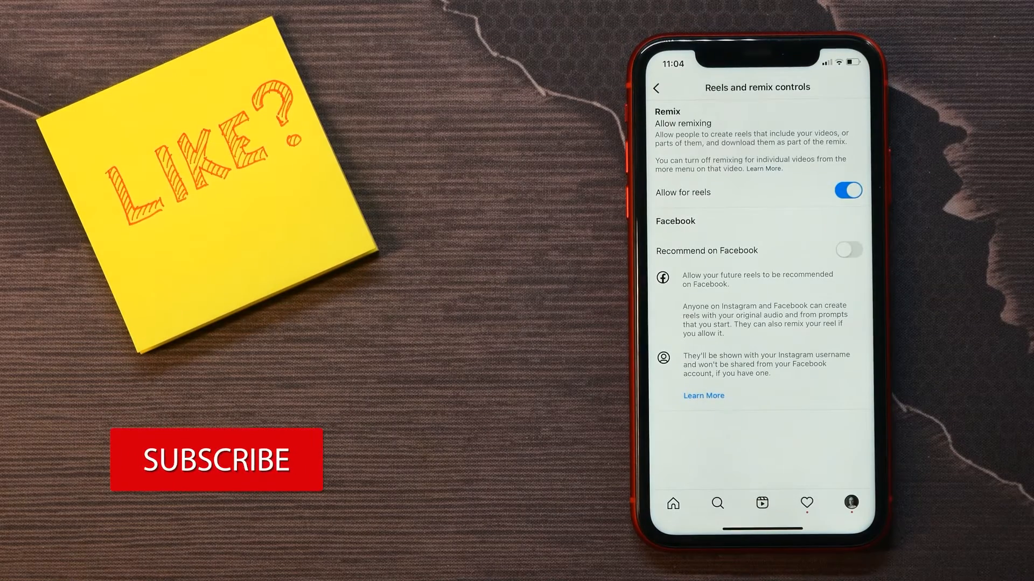
pyautogui.click(659, 87)
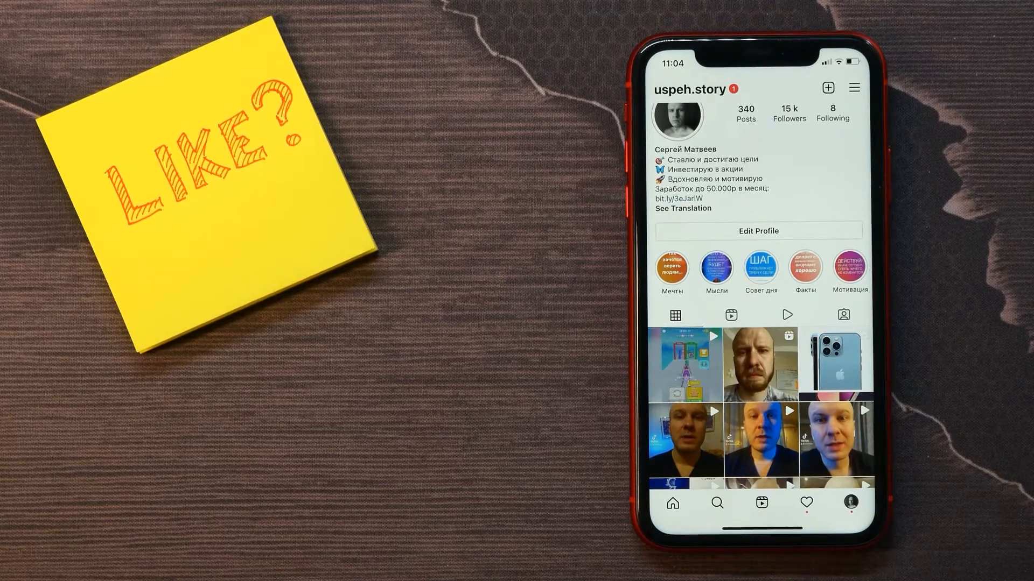
# - Start a new reel, advance to sharing, and switch on Recommend on Facebook
pyautogui.click(828, 87)
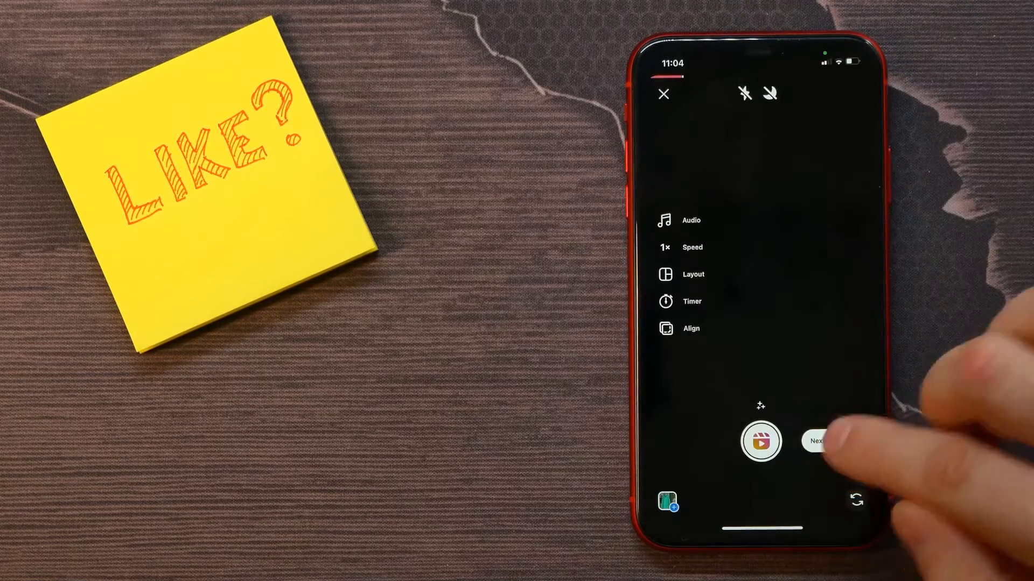
pyautogui.click(818, 442)
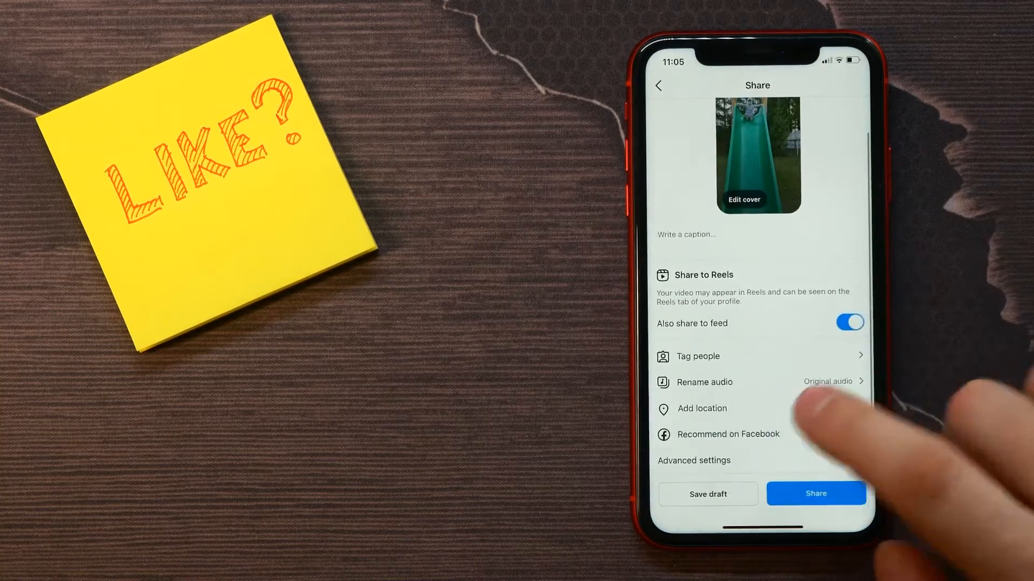
pyautogui.click(729, 435)
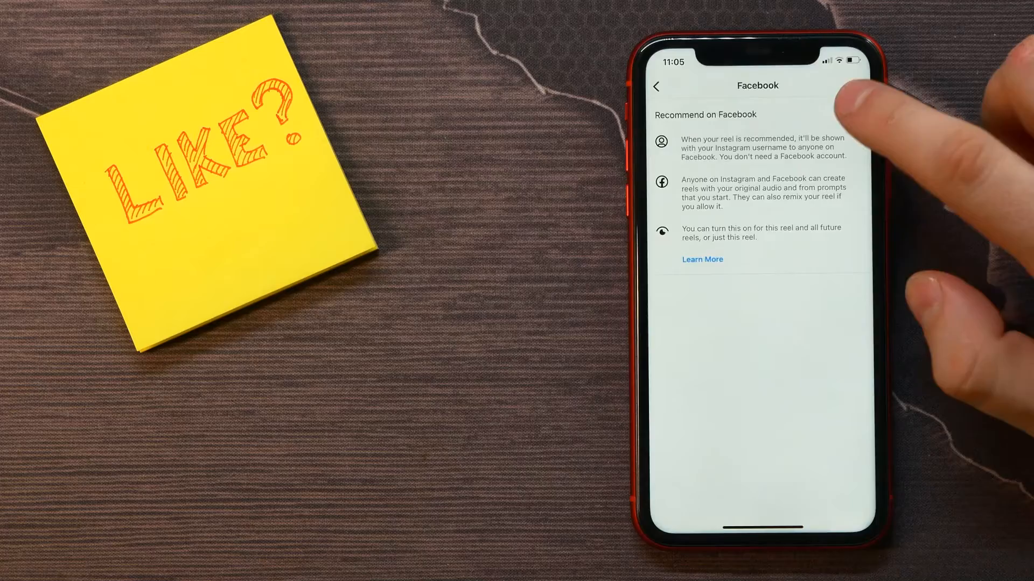
pyautogui.click(844, 114)
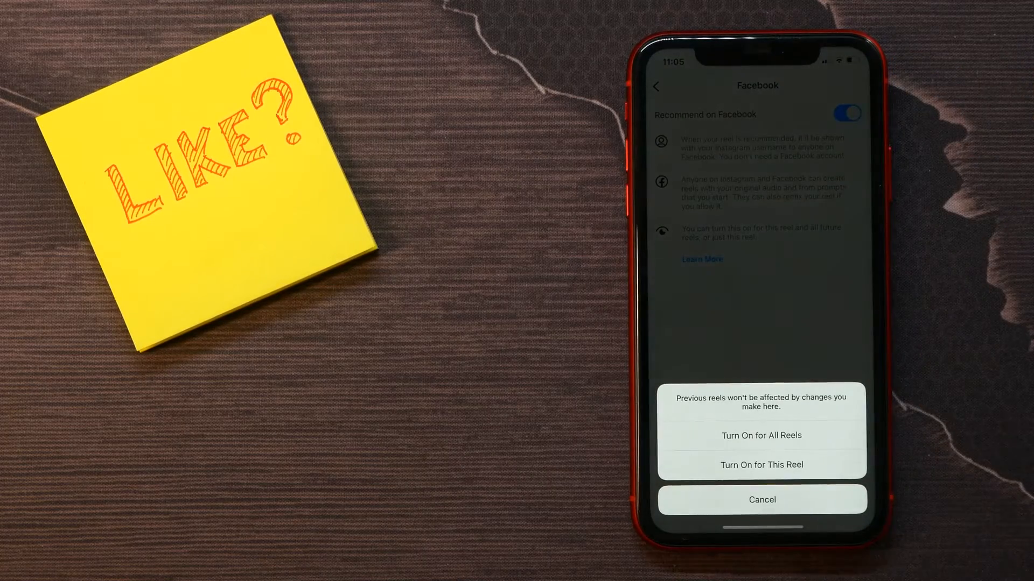